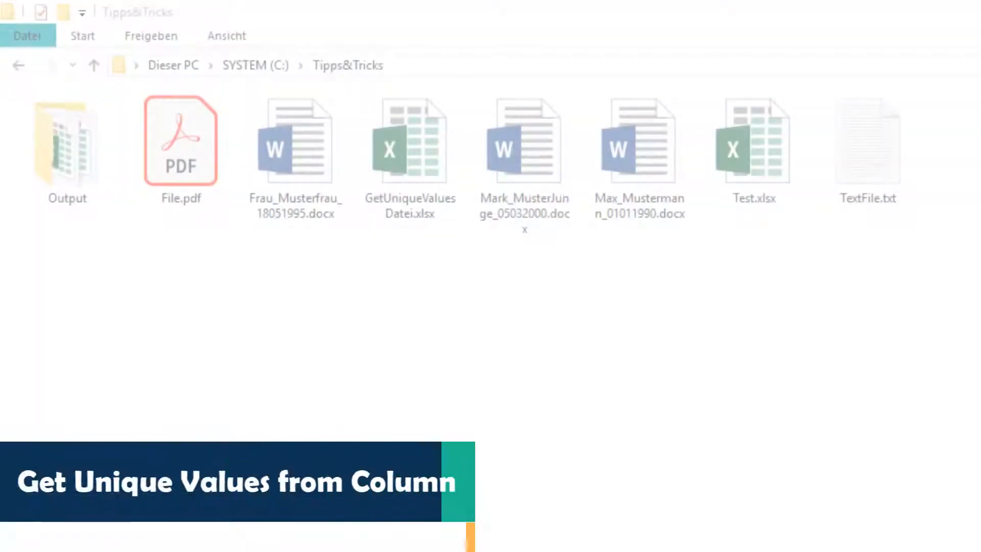
Step: Select GetUniqueValuesDatei.xlsx in the Tipps&Tricks folder
click(410, 140)
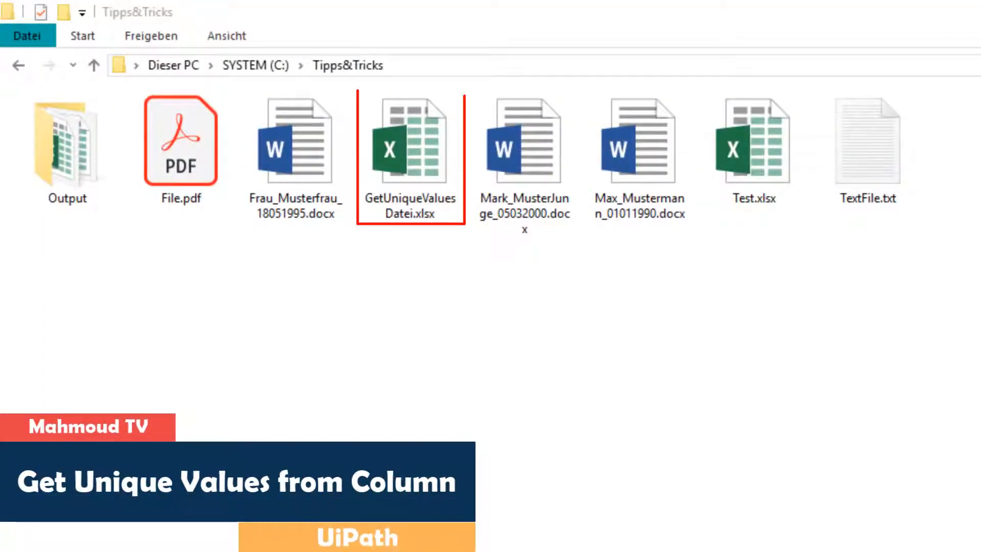
click(410, 141)
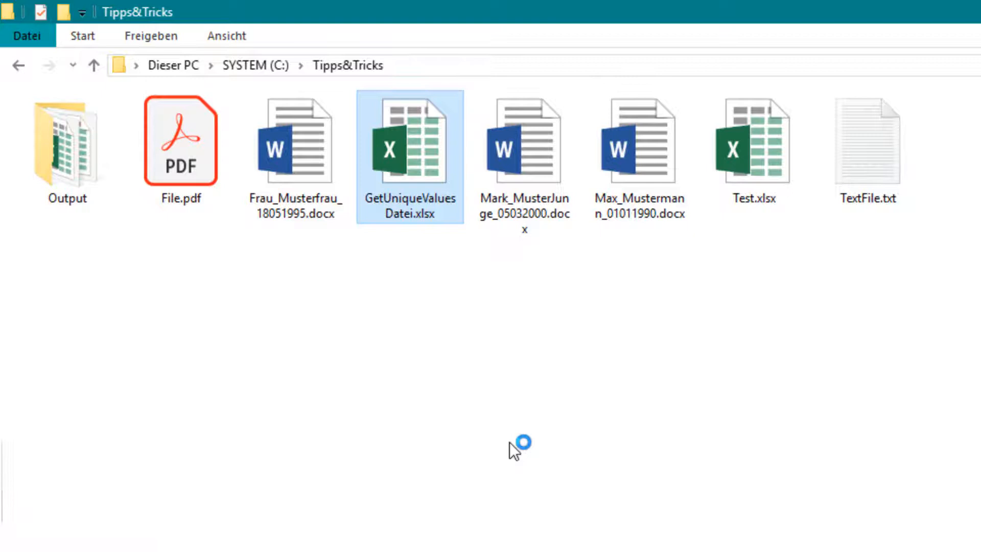
Step: Open the workbook in Excel and highlight columns A–E and the Bundesland values in column E
double_click(409, 141)
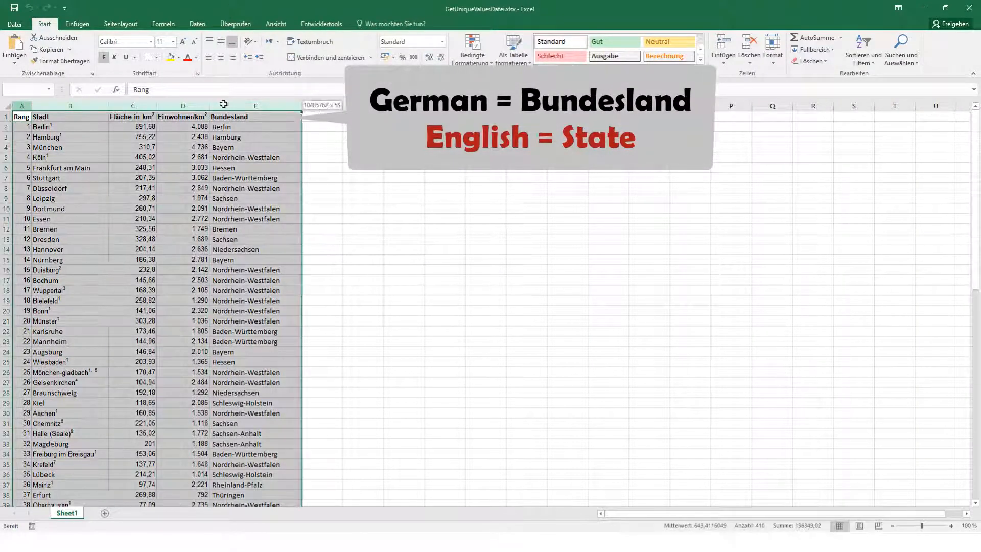
drag(70, 126, 69, 178)
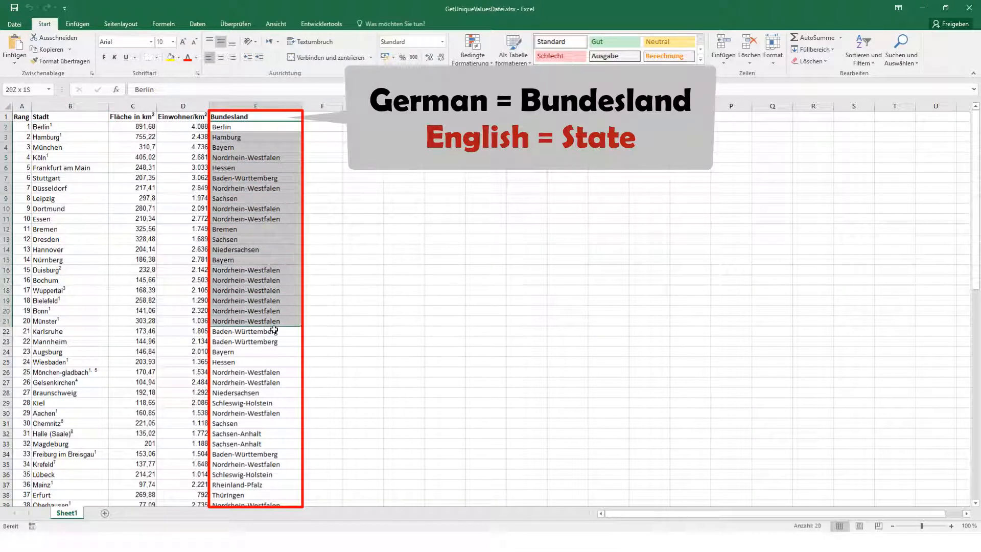
click(363, 239)
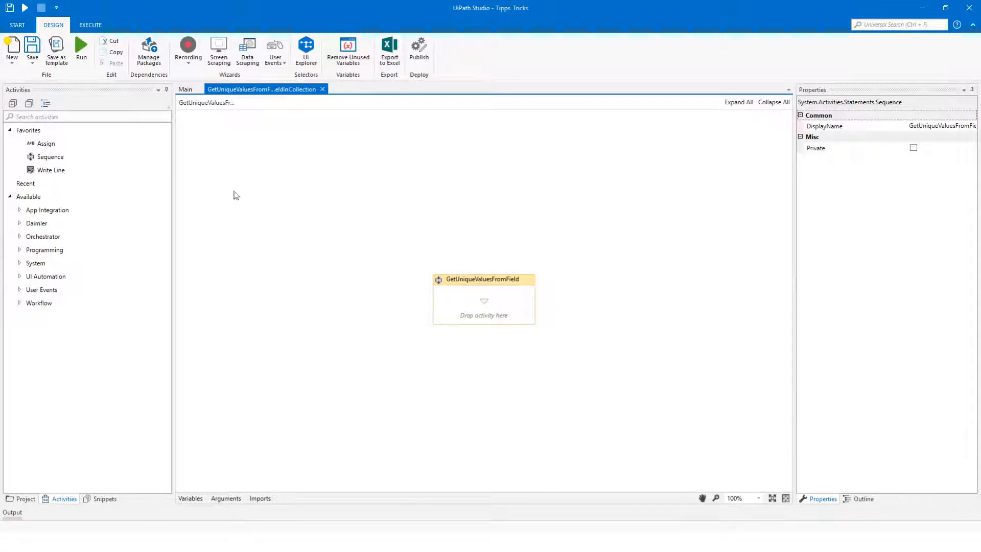
Step: Add a Read Range of Sheet1 into ExcelDataTable, then an Invoke Code activity
text(read)
text(ExcelDataTable)
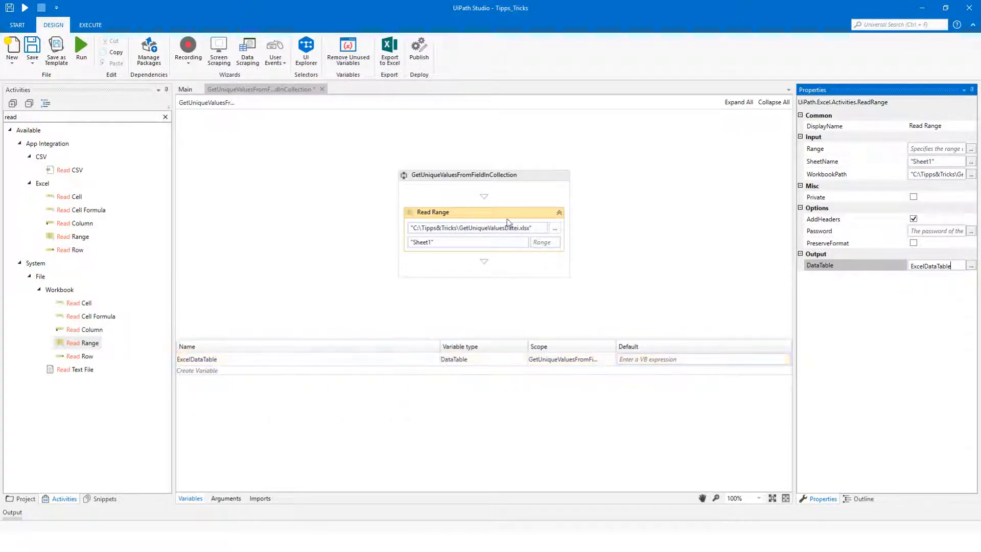
click(165, 118)
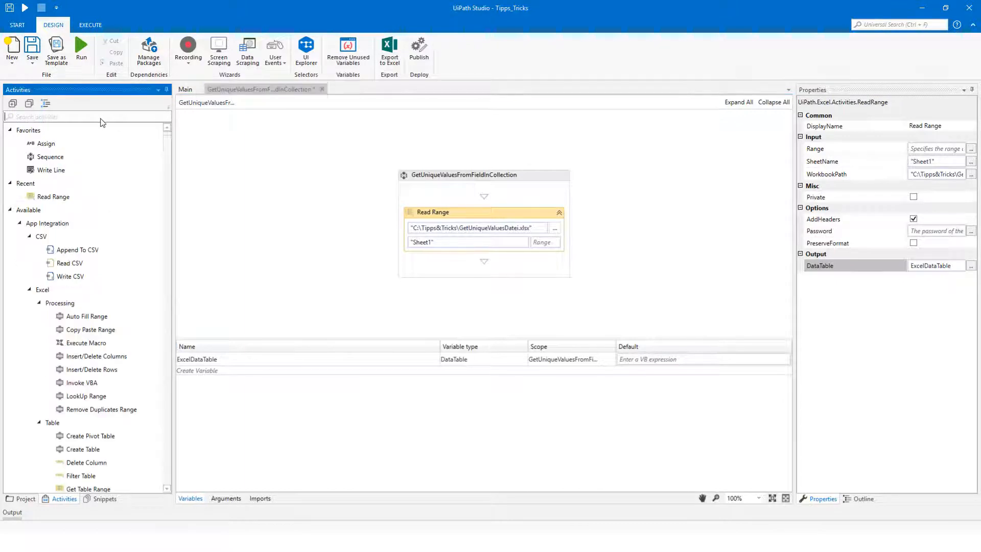
text(code)
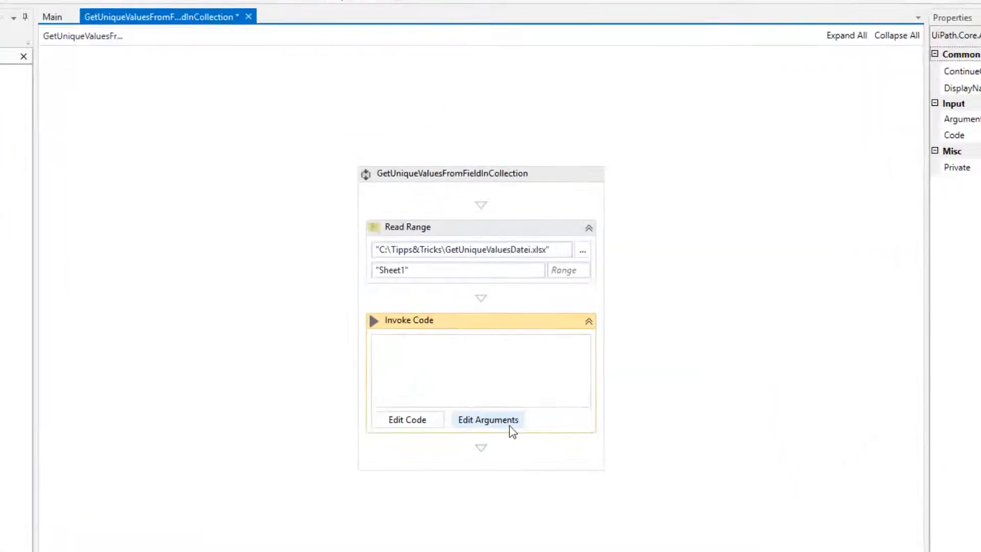
Step: Create Invoke Code arguments in_dt, out_dt and FieldName, setting out_dt to Out
click(488, 419)
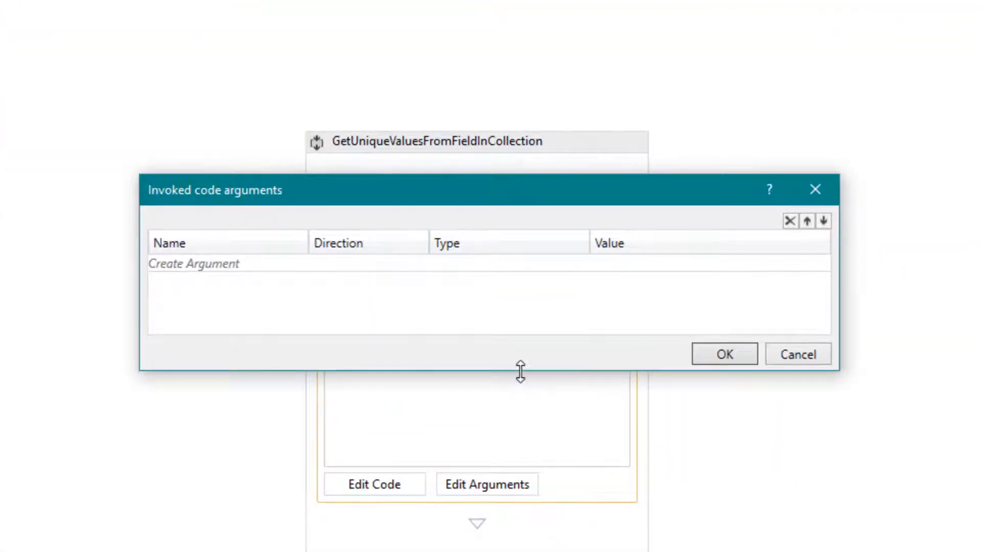
click(193, 264)
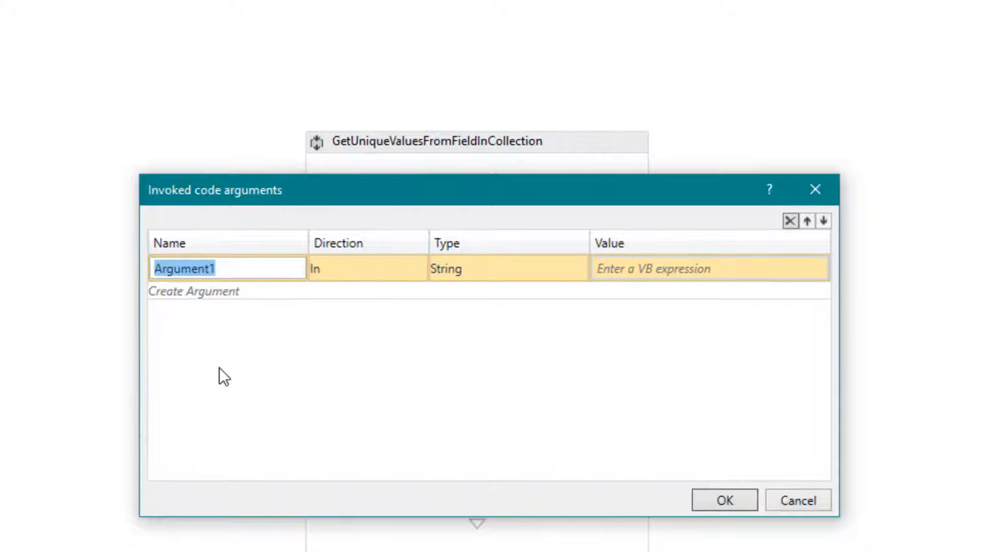
text(in_dt)
text(out_dt)
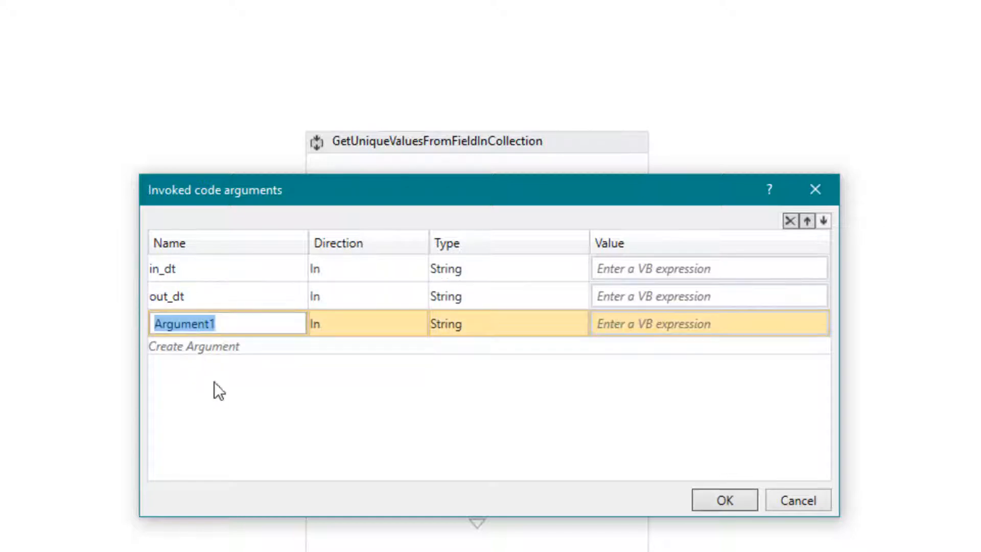
text(FieldName)
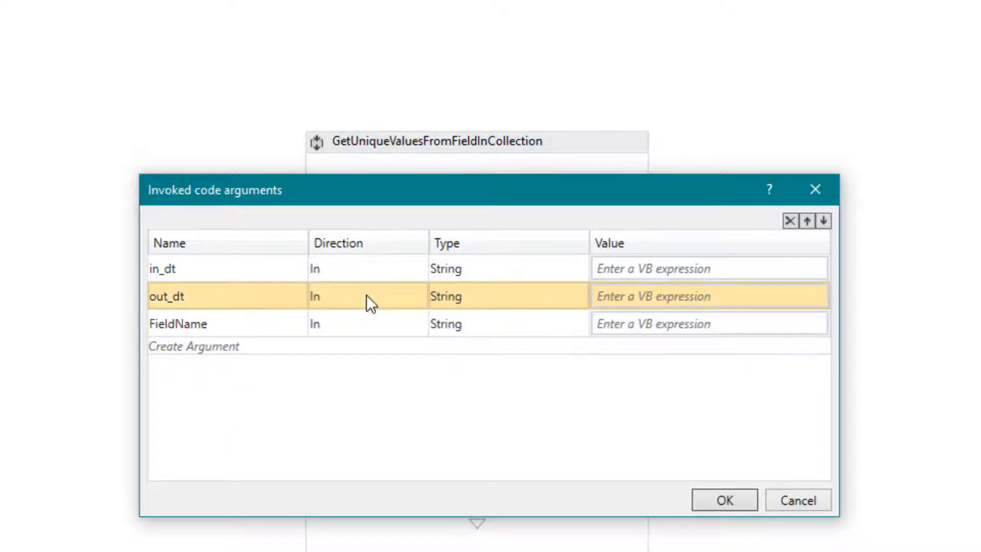
click(368, 296)
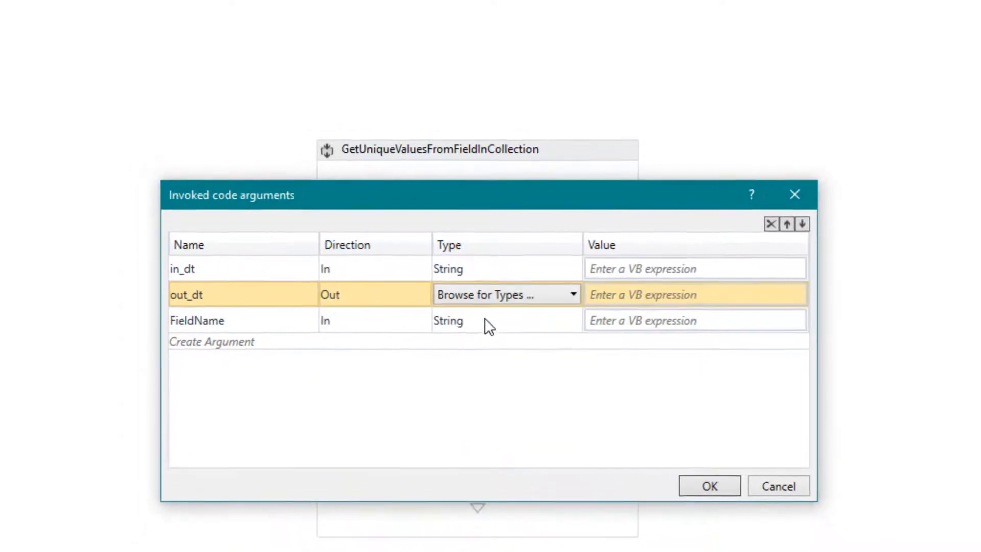
Step: Set out_dt's type to System.Data.DataTable via the type browser
click(505, 294)
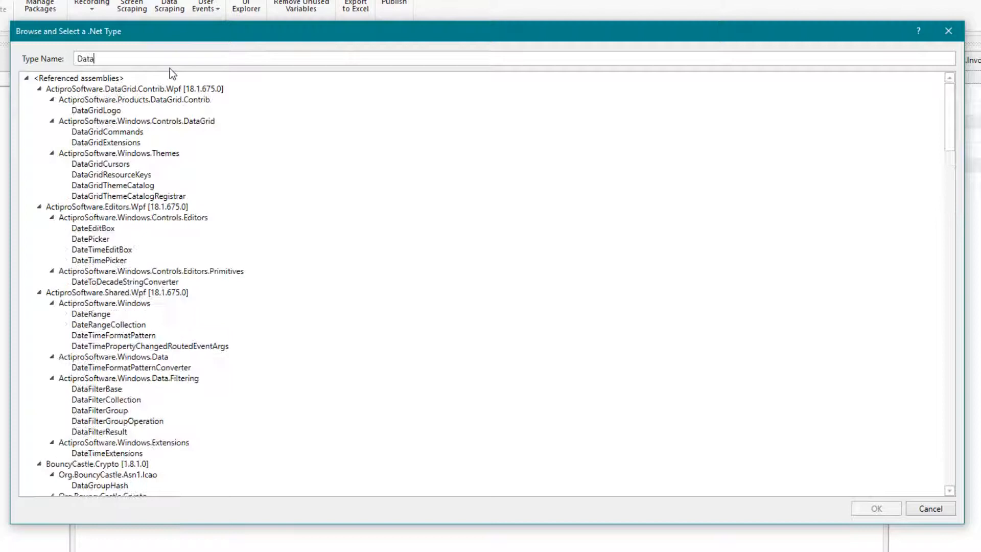
text(Table)
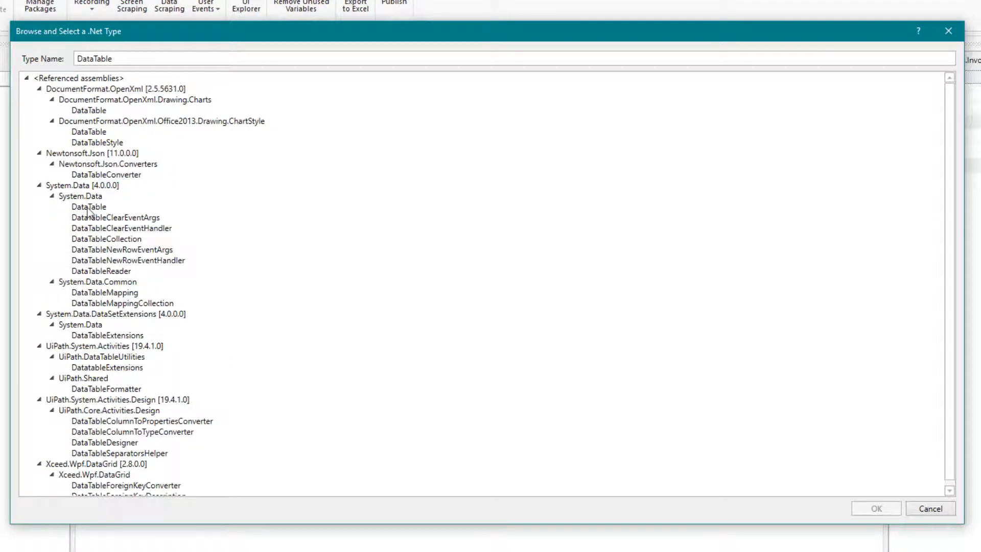
click(876, 508)
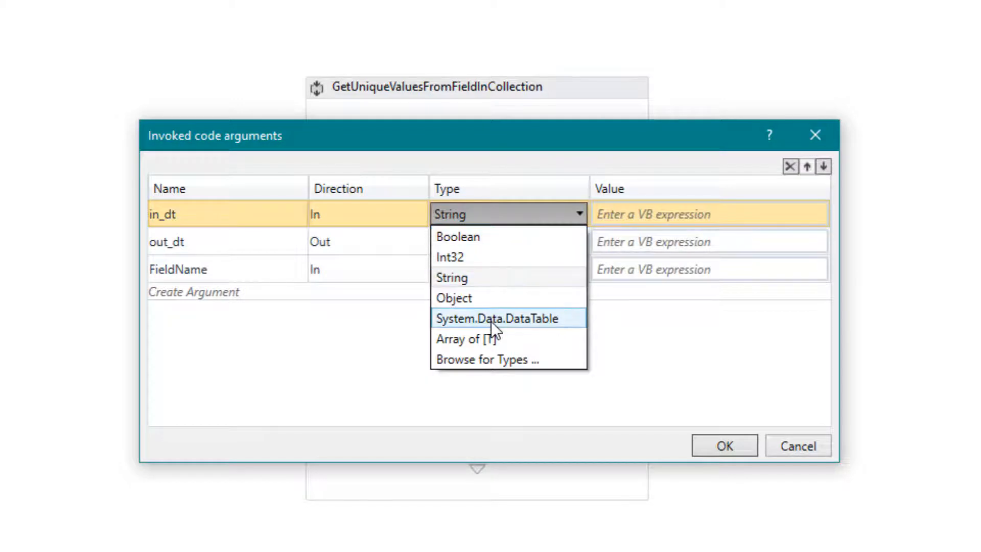
Step: Make in_dt a DataTable, set FieldName to "Bundesland", and confirm the arguments
click(497, 318)
text(e)
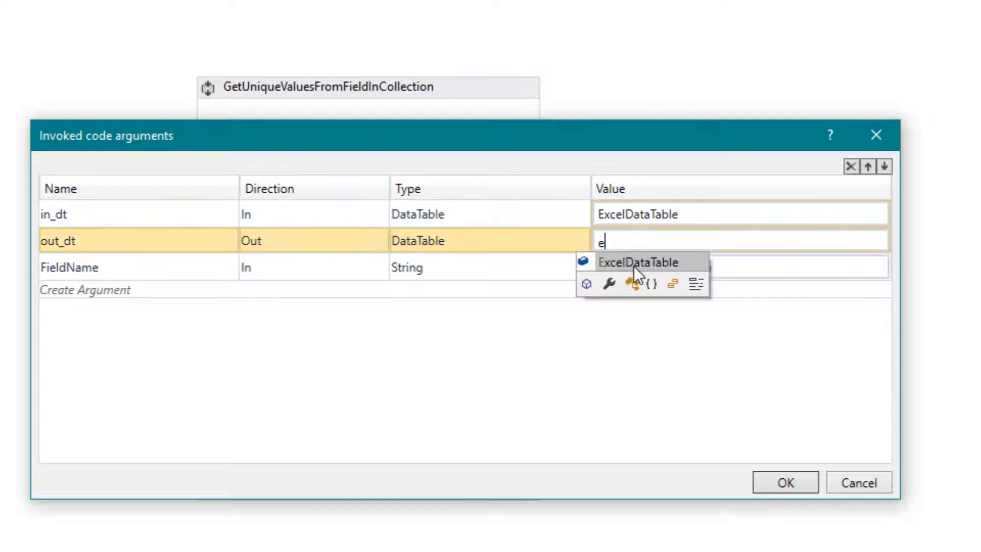
click(638, 262)
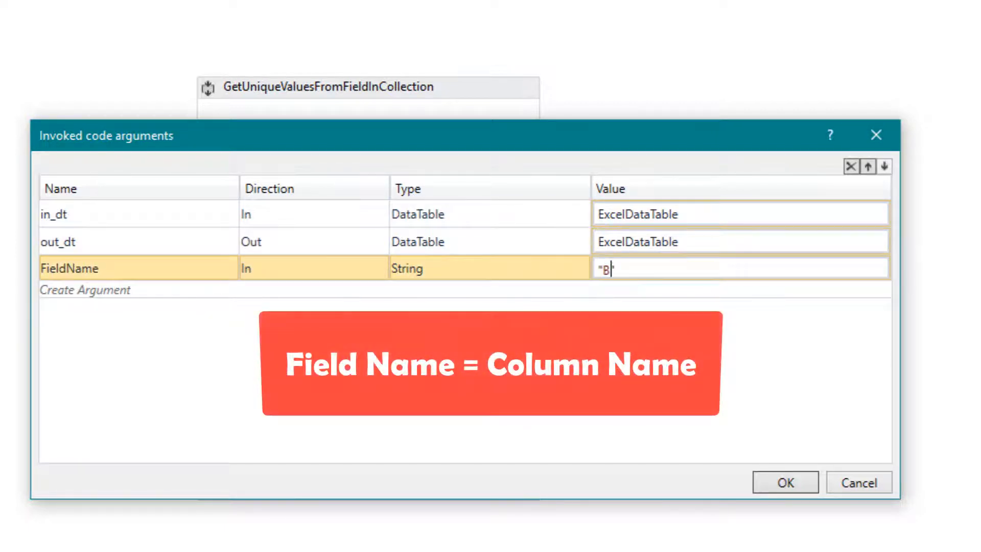
text(undesland)
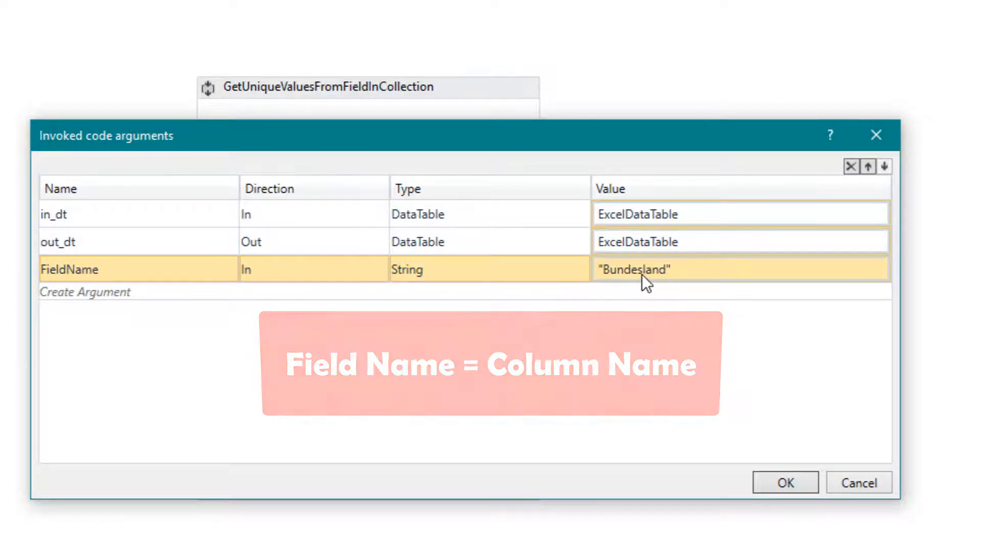
click(785, 482)
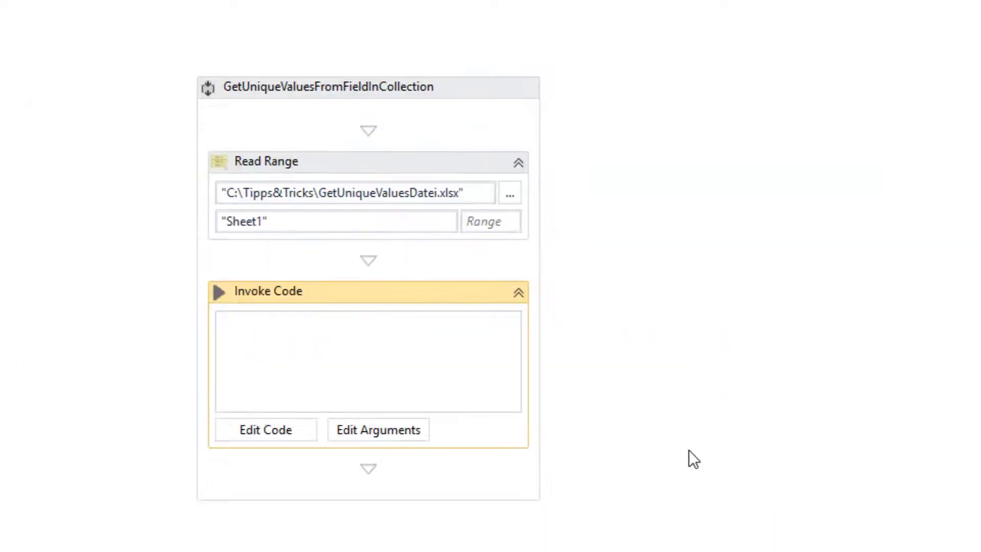
Step: Enter the code out_dt = in_dt.DefaultView.ToTable(True, FieldName) and save it
click(265, 429)
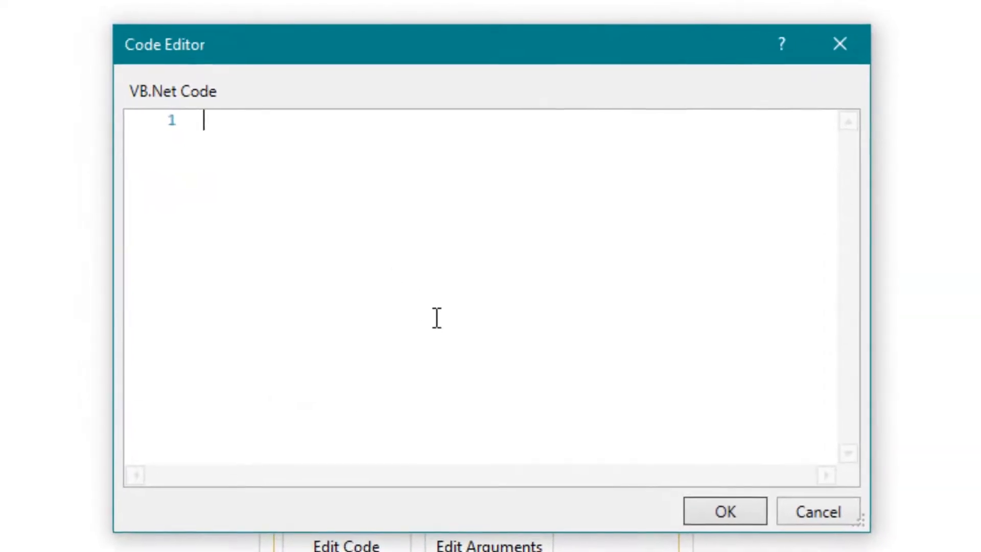
text(out_dt = in_)
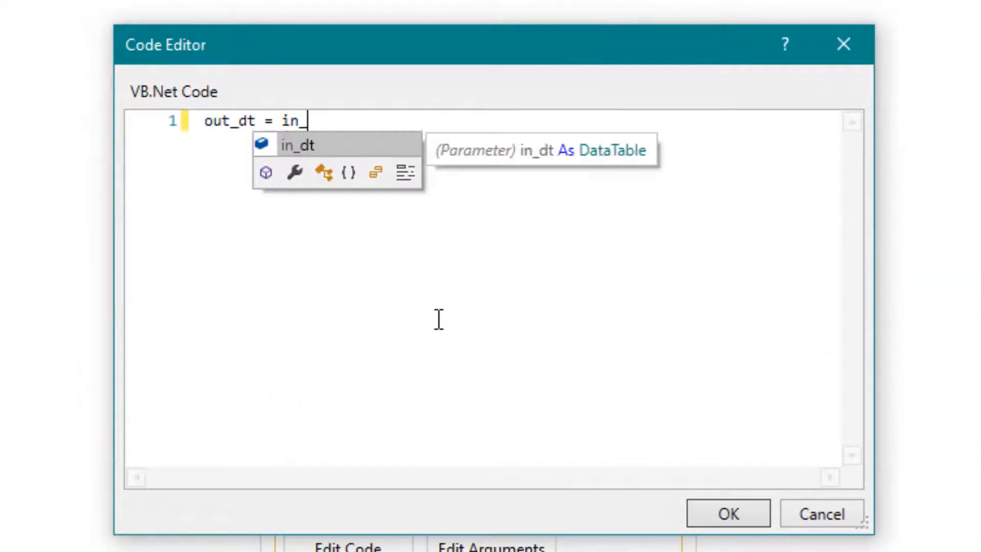
text(_dt.DefaultView)
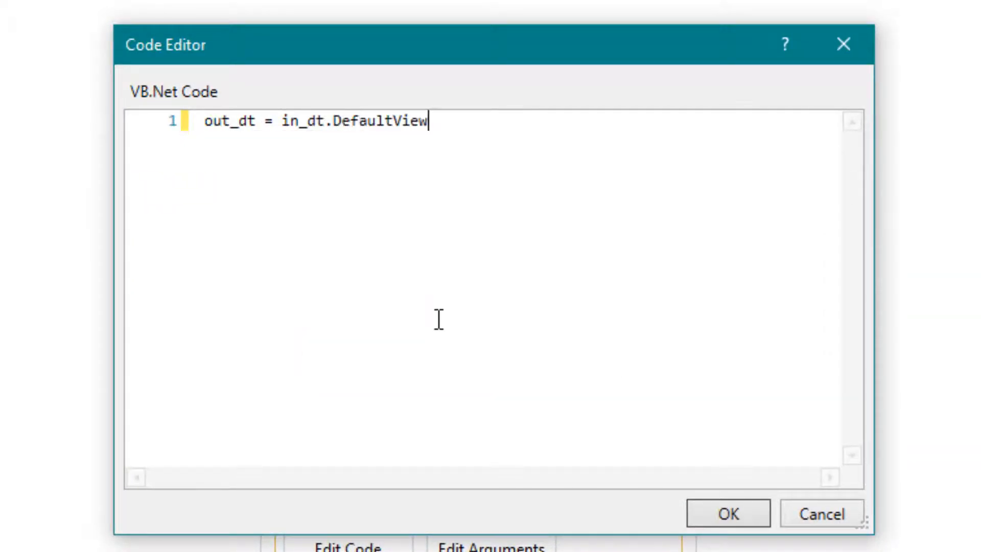
text(.ToTable()
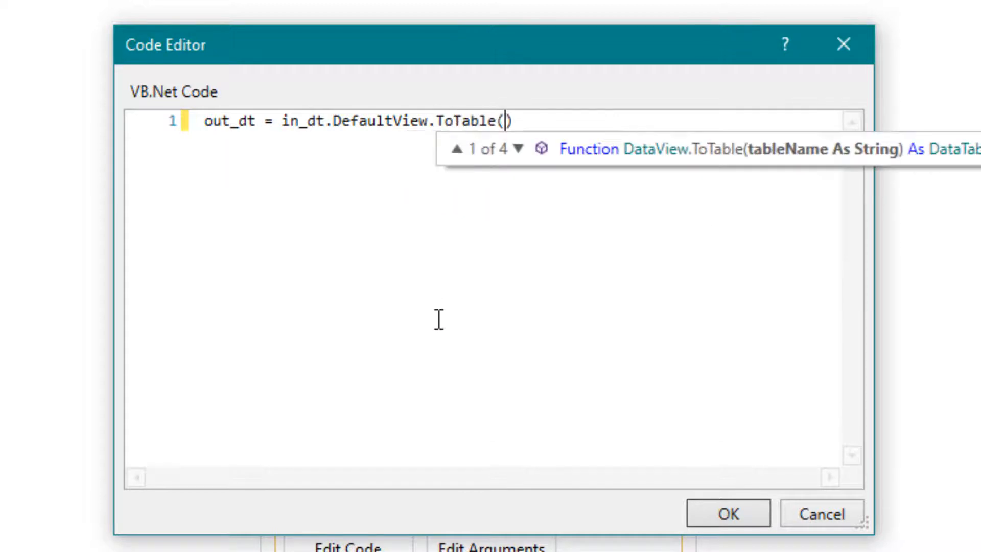
text(True,)
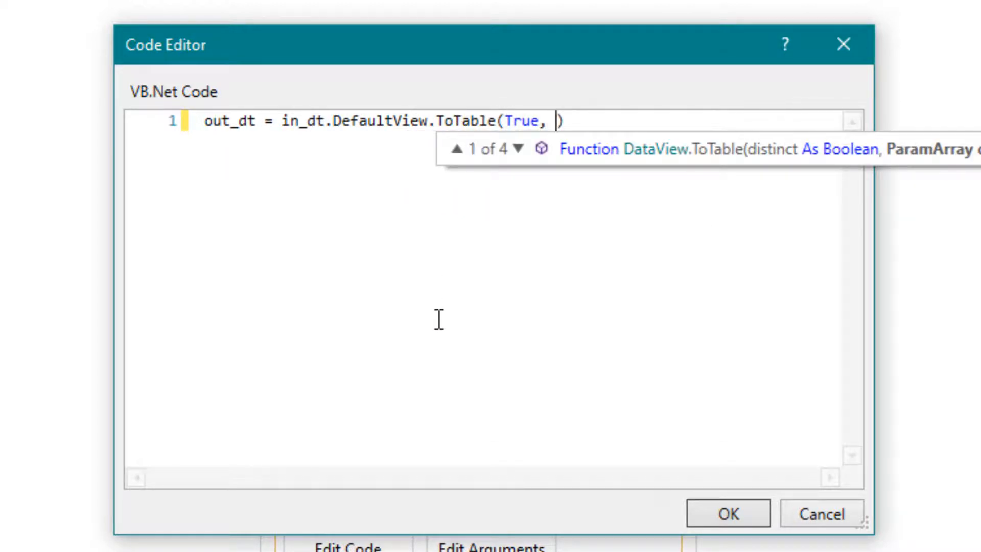
text(FieldName))
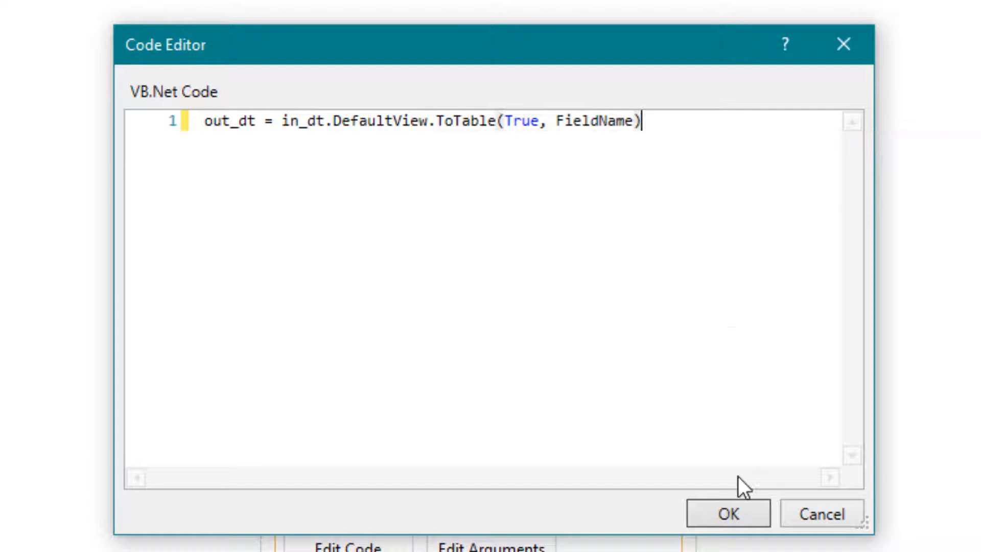
click(728, 513)
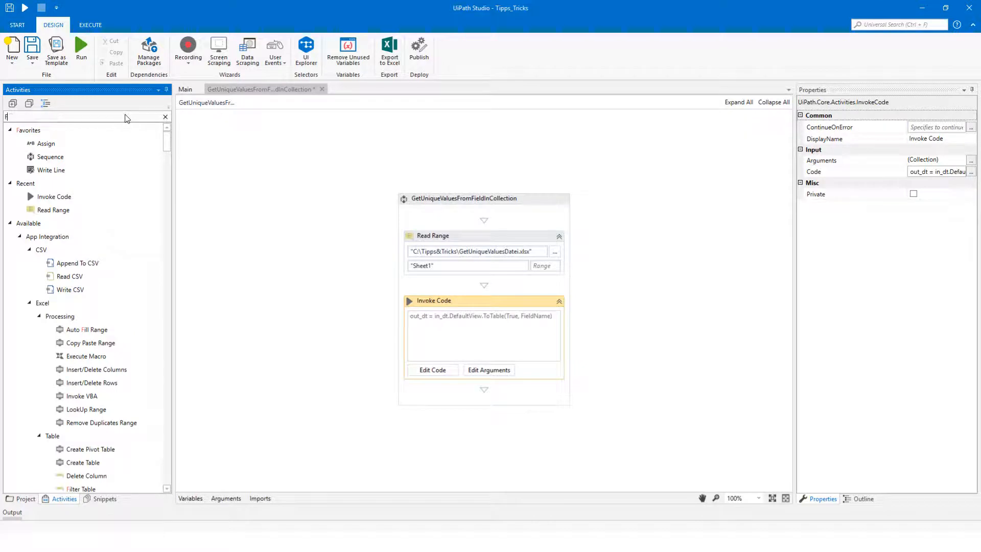
Step: Add a For Each Row over ExcelDataTable with a Write Line of row("Bundesland").ToString
text(For Each)
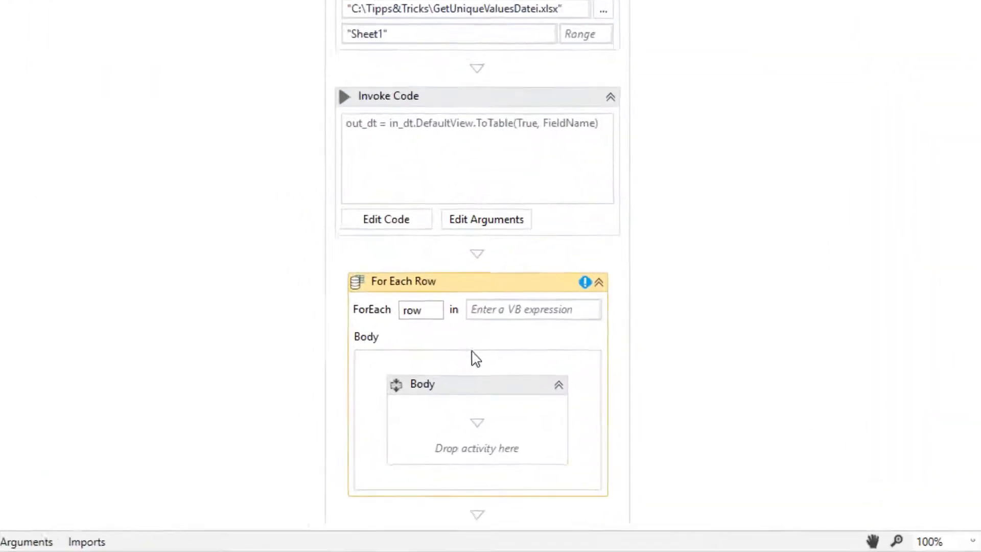
text(ExcelDataTable)
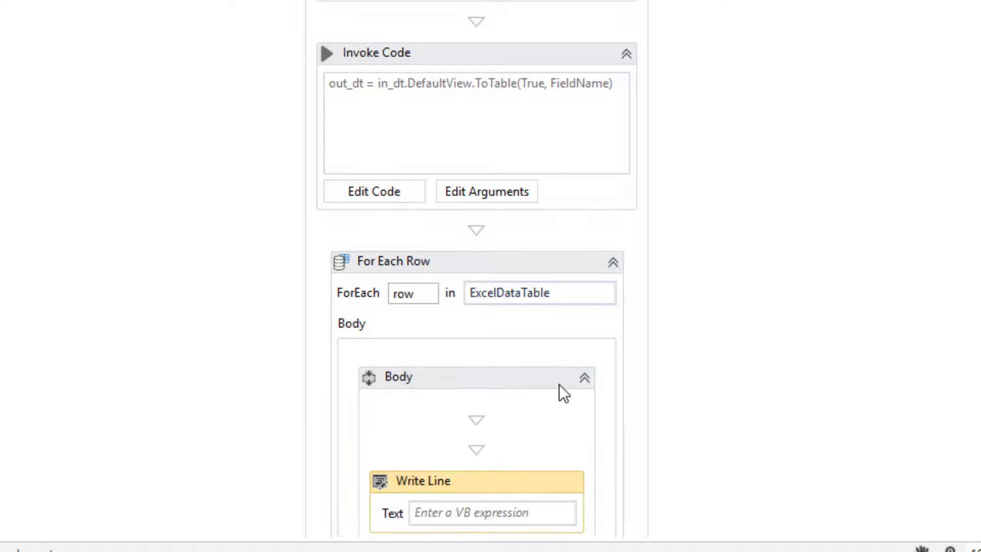
scroll(down, 3)
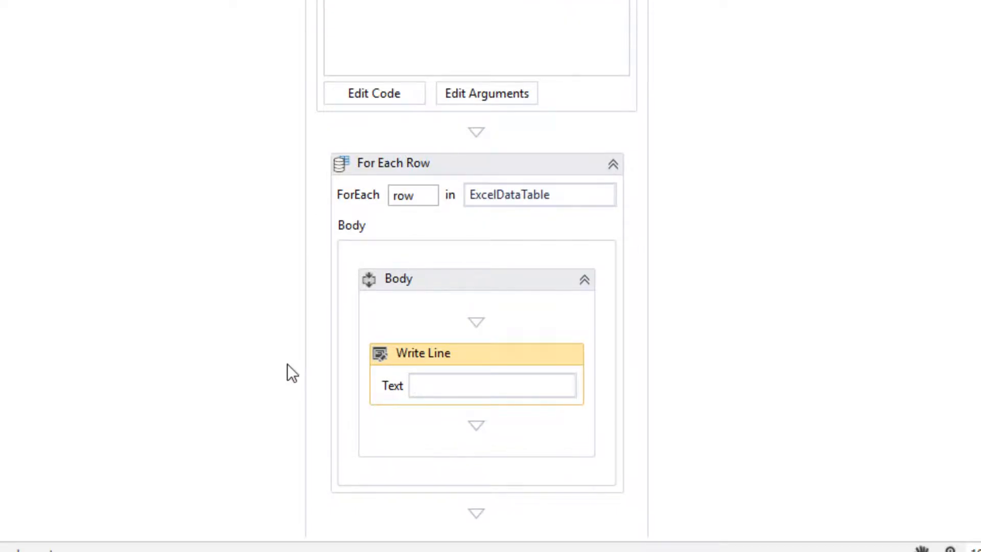
text(row("Bundeslan"))
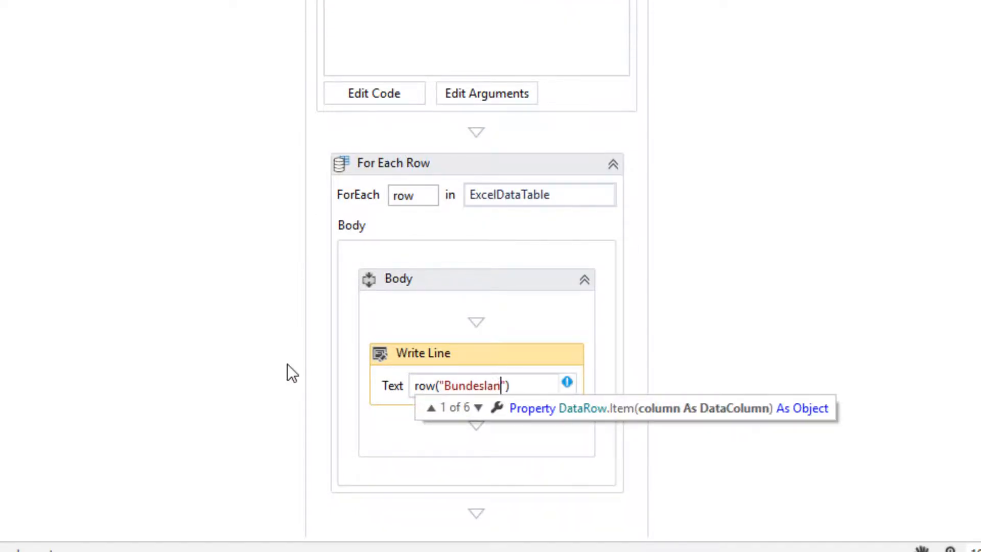
text(.ToString)
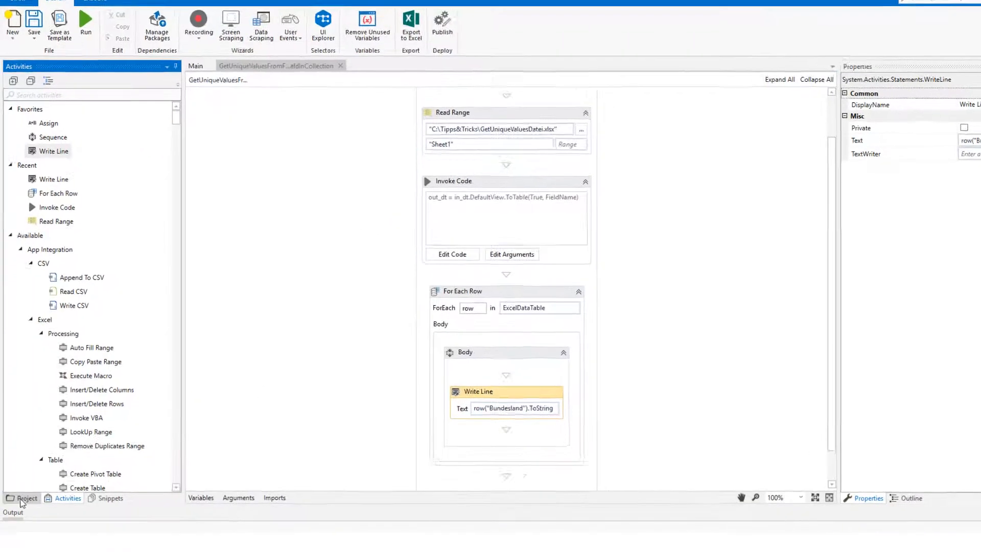
Step: Run the workflow and view the sixteen printed state names in Output
click(86, 22)
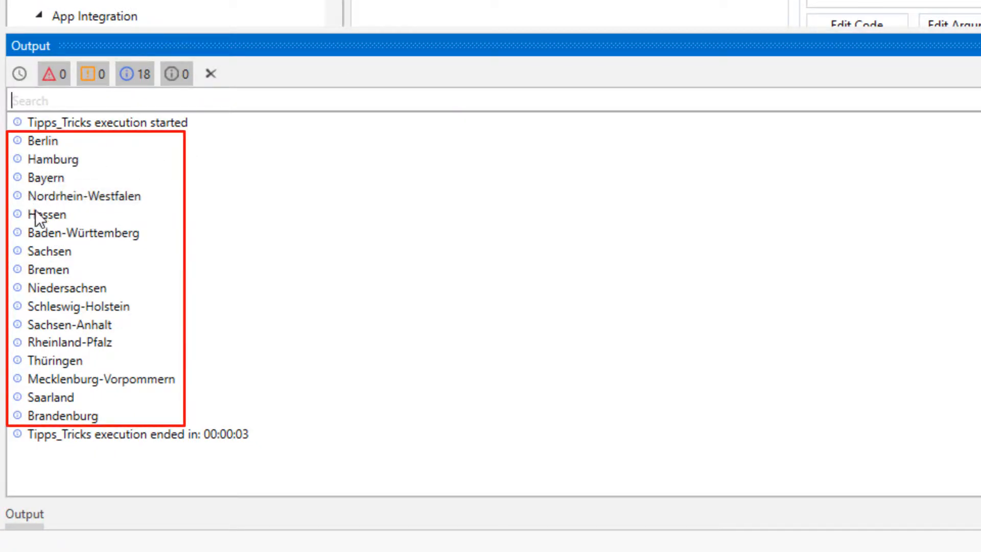
mouse_move(298, 311)
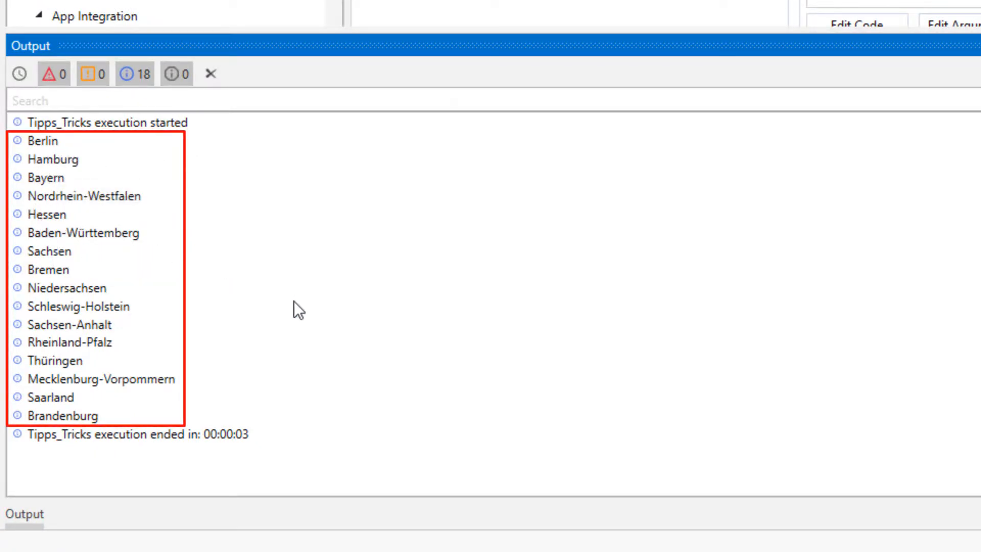